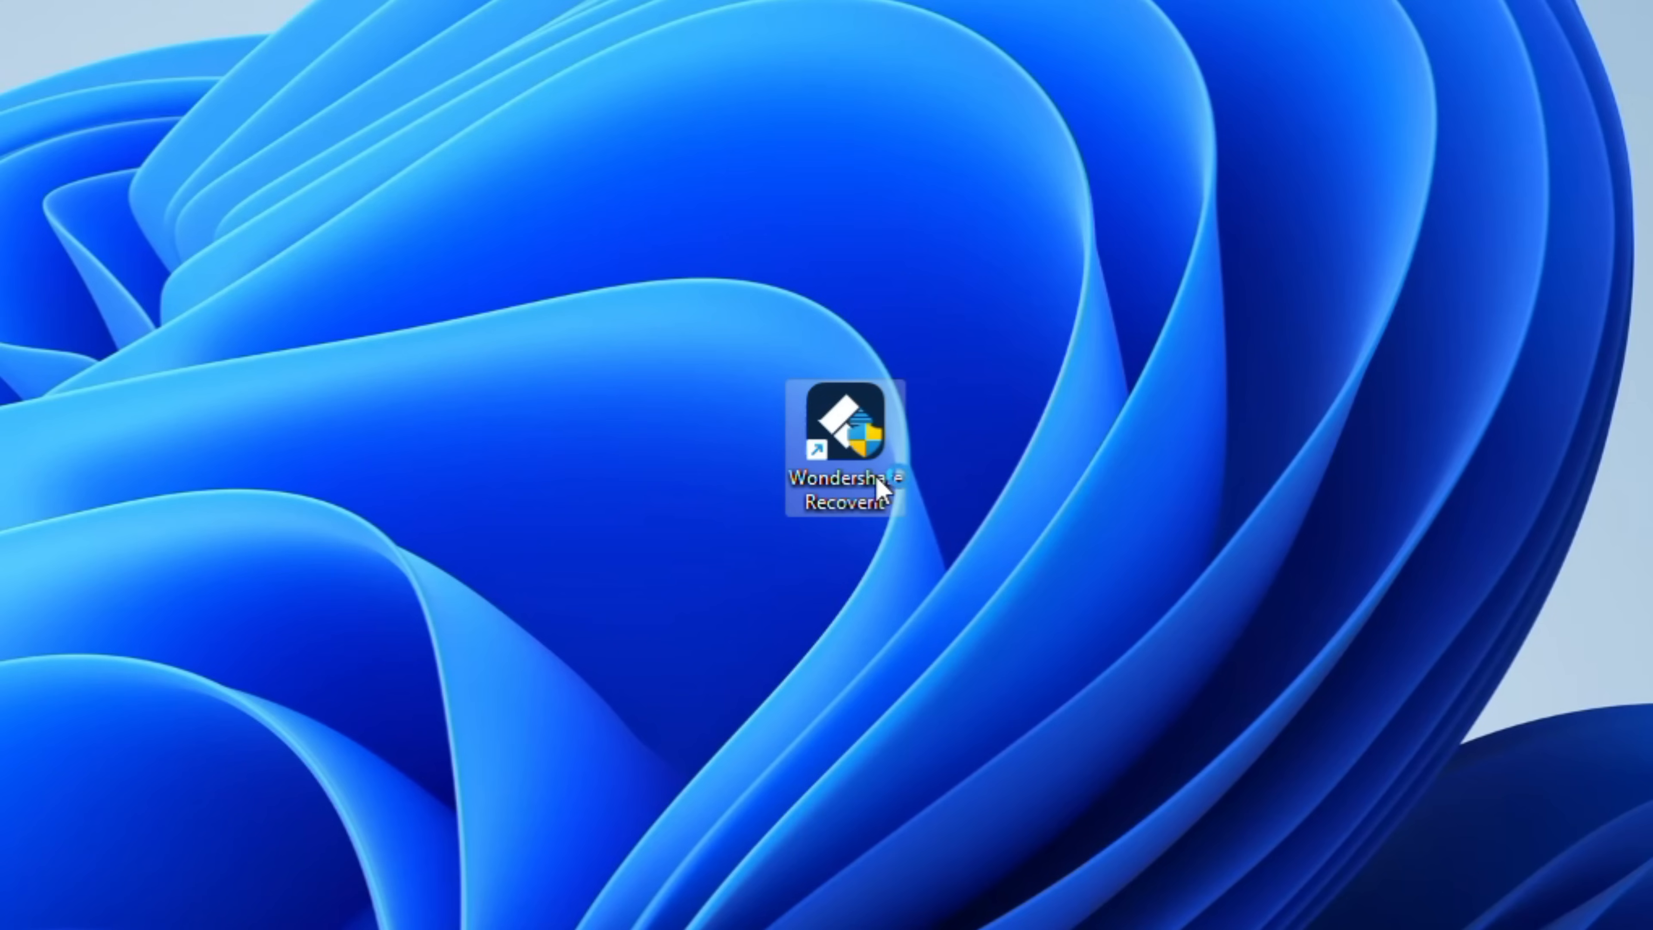
Launch Wondershare Recoverit from its desktop shortcut
{"action": "double_click", "coordinate": [850, 422]}
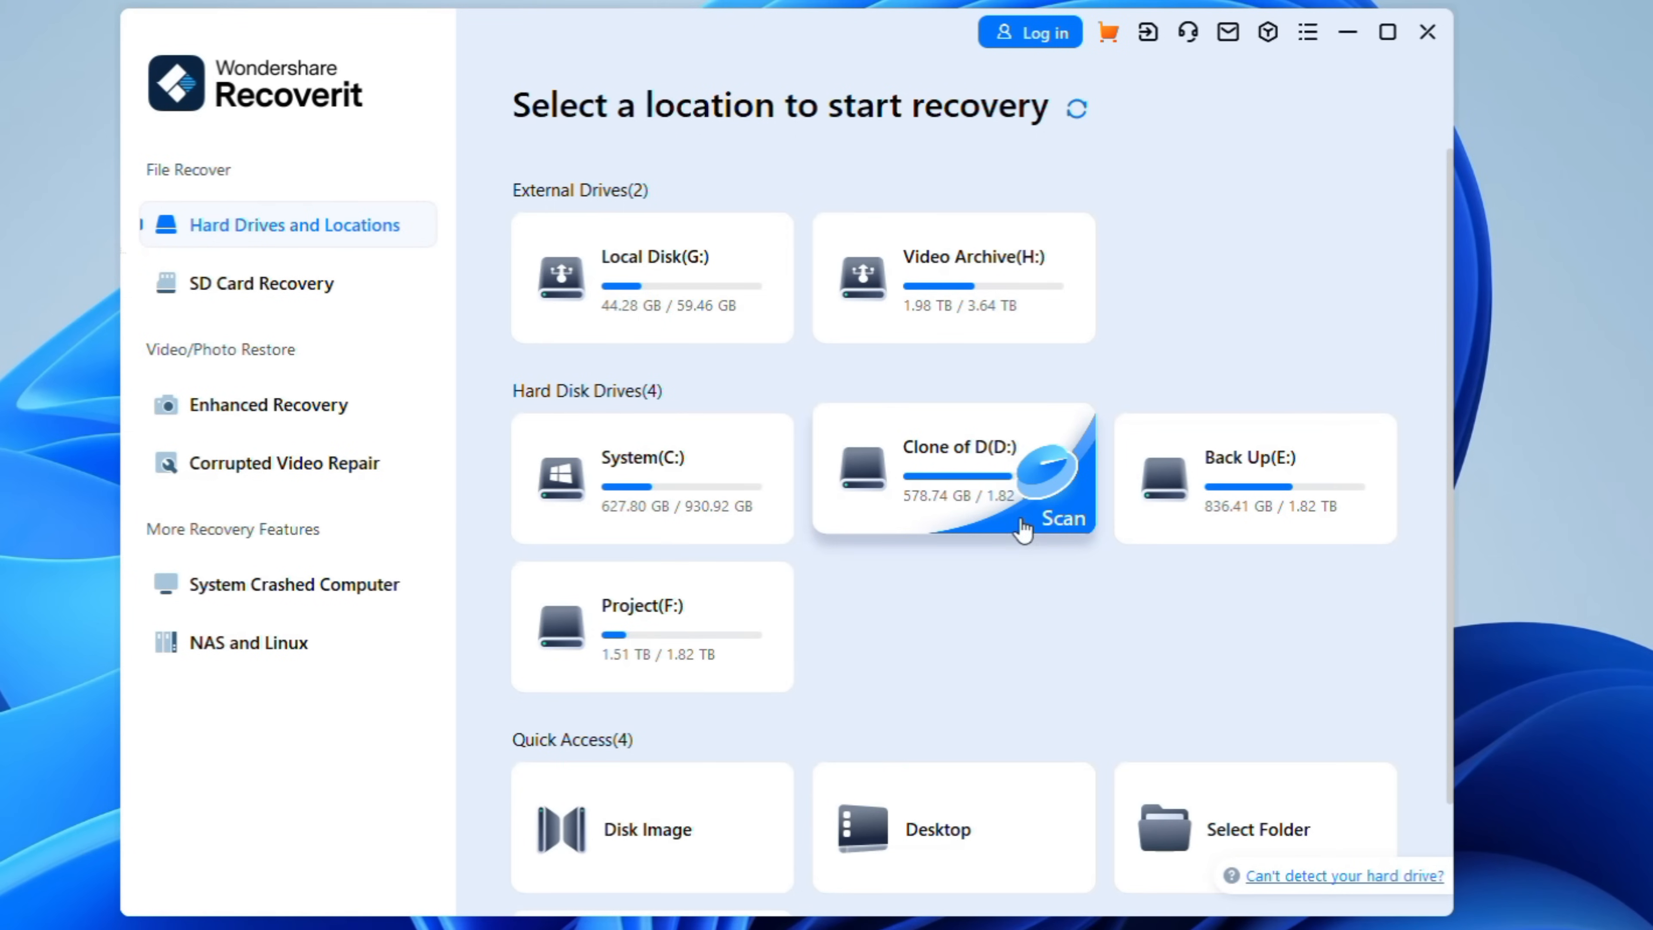
{"action": "mouse_move", "coordinate": [1348, 578]}
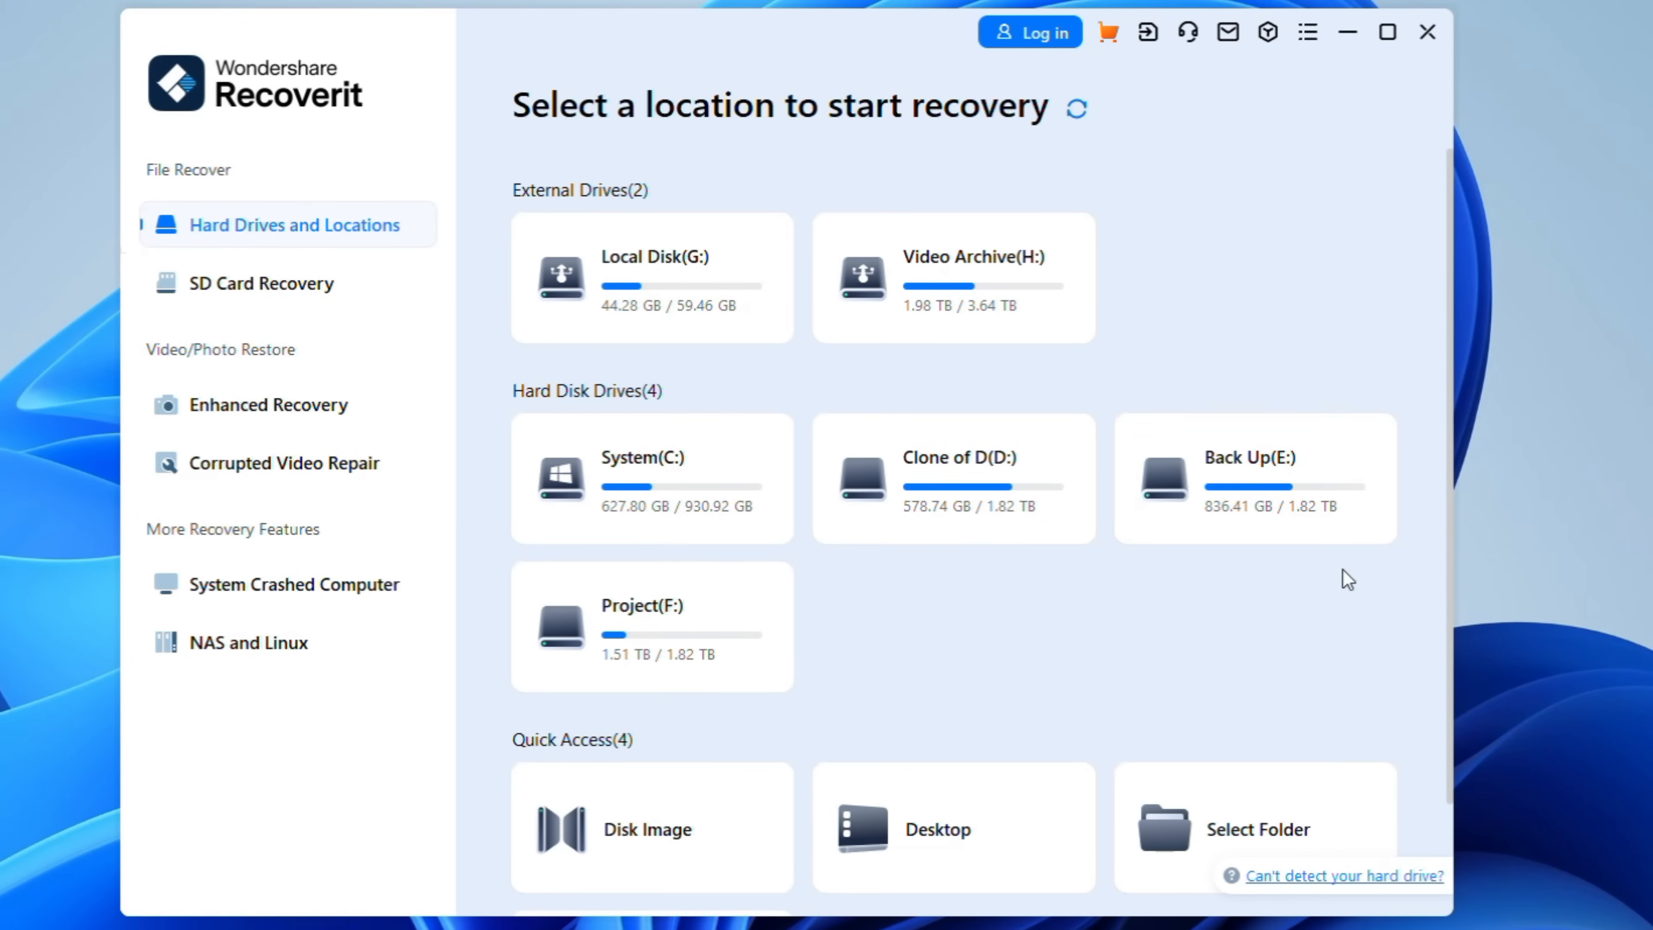
Scan a hard disk drive until it reports 40,646 files (30.50 GB) found
{"action": "scroll", "scroll_direction": "down", "scroll_amount": 3}
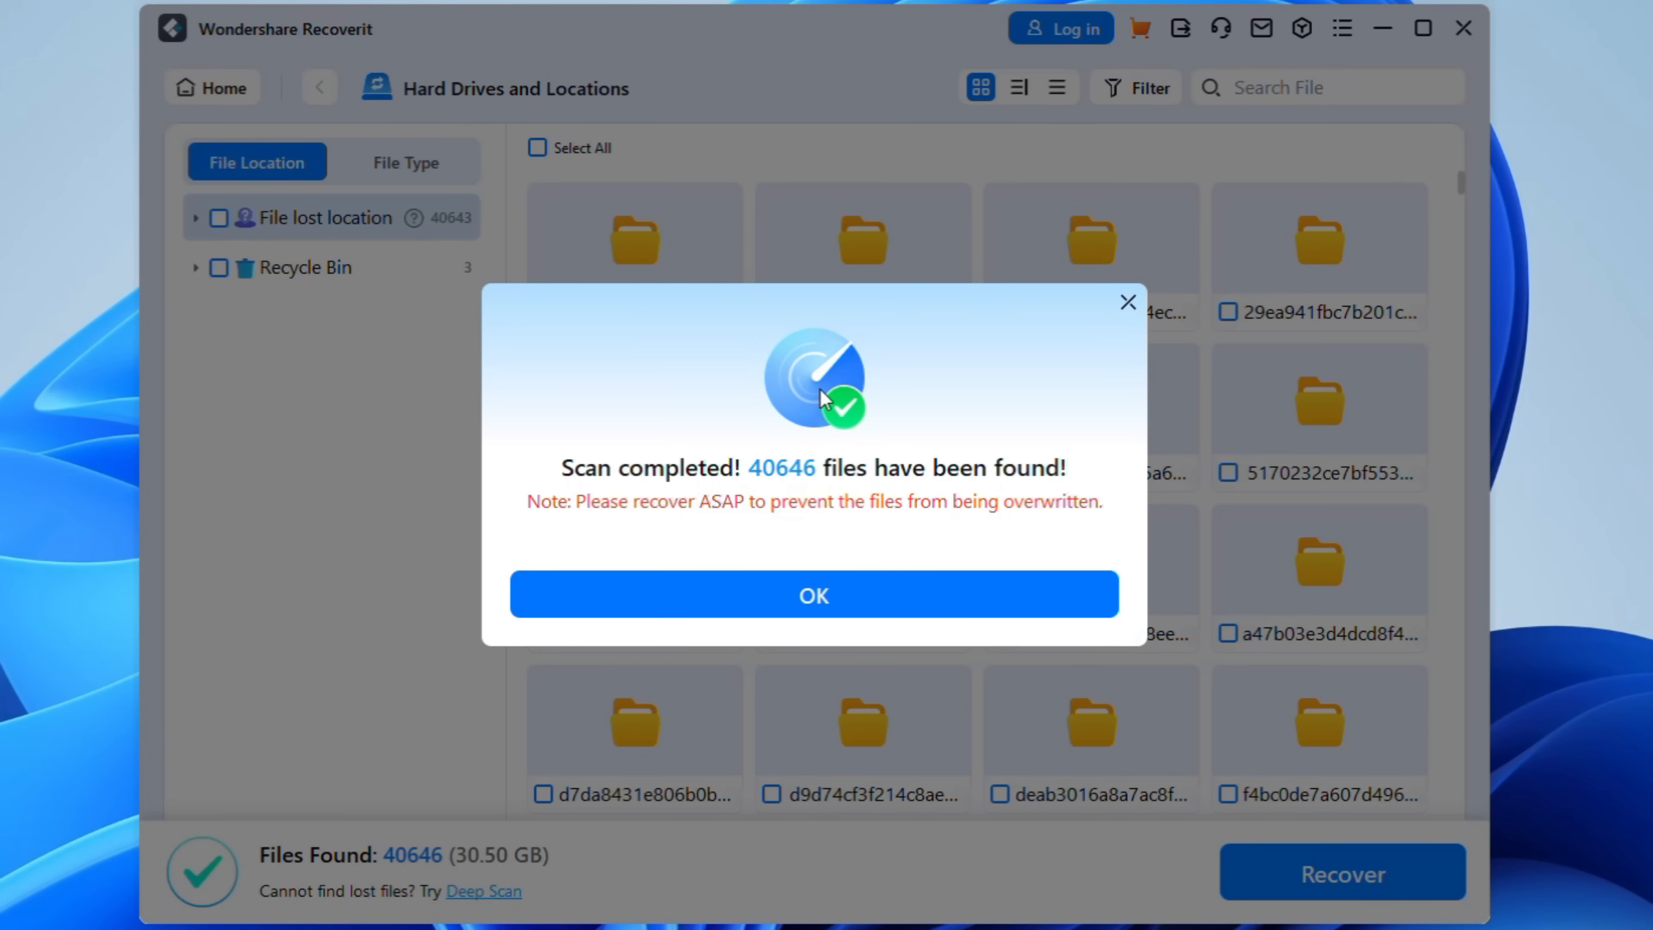
Dismiss the scan-complete notice and check the 210.54 KB folder for recovery
{"action": "left_click", "coordinate": [813, 593]}
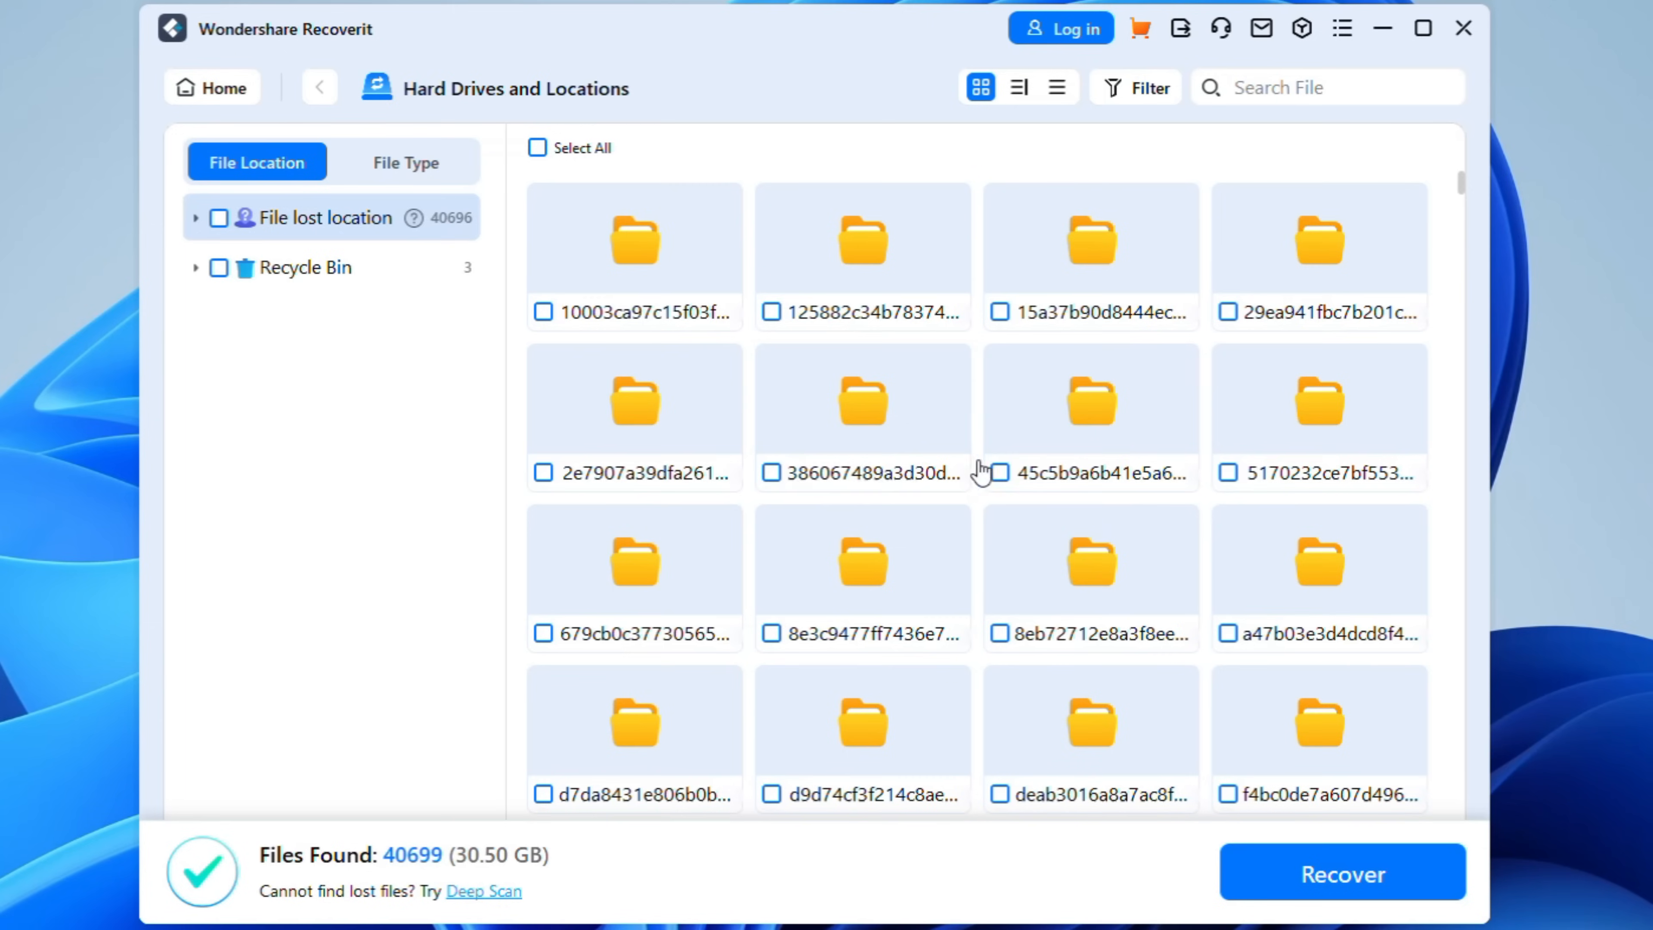
{"action": "left_click", "coordinate": [1000, 472]}
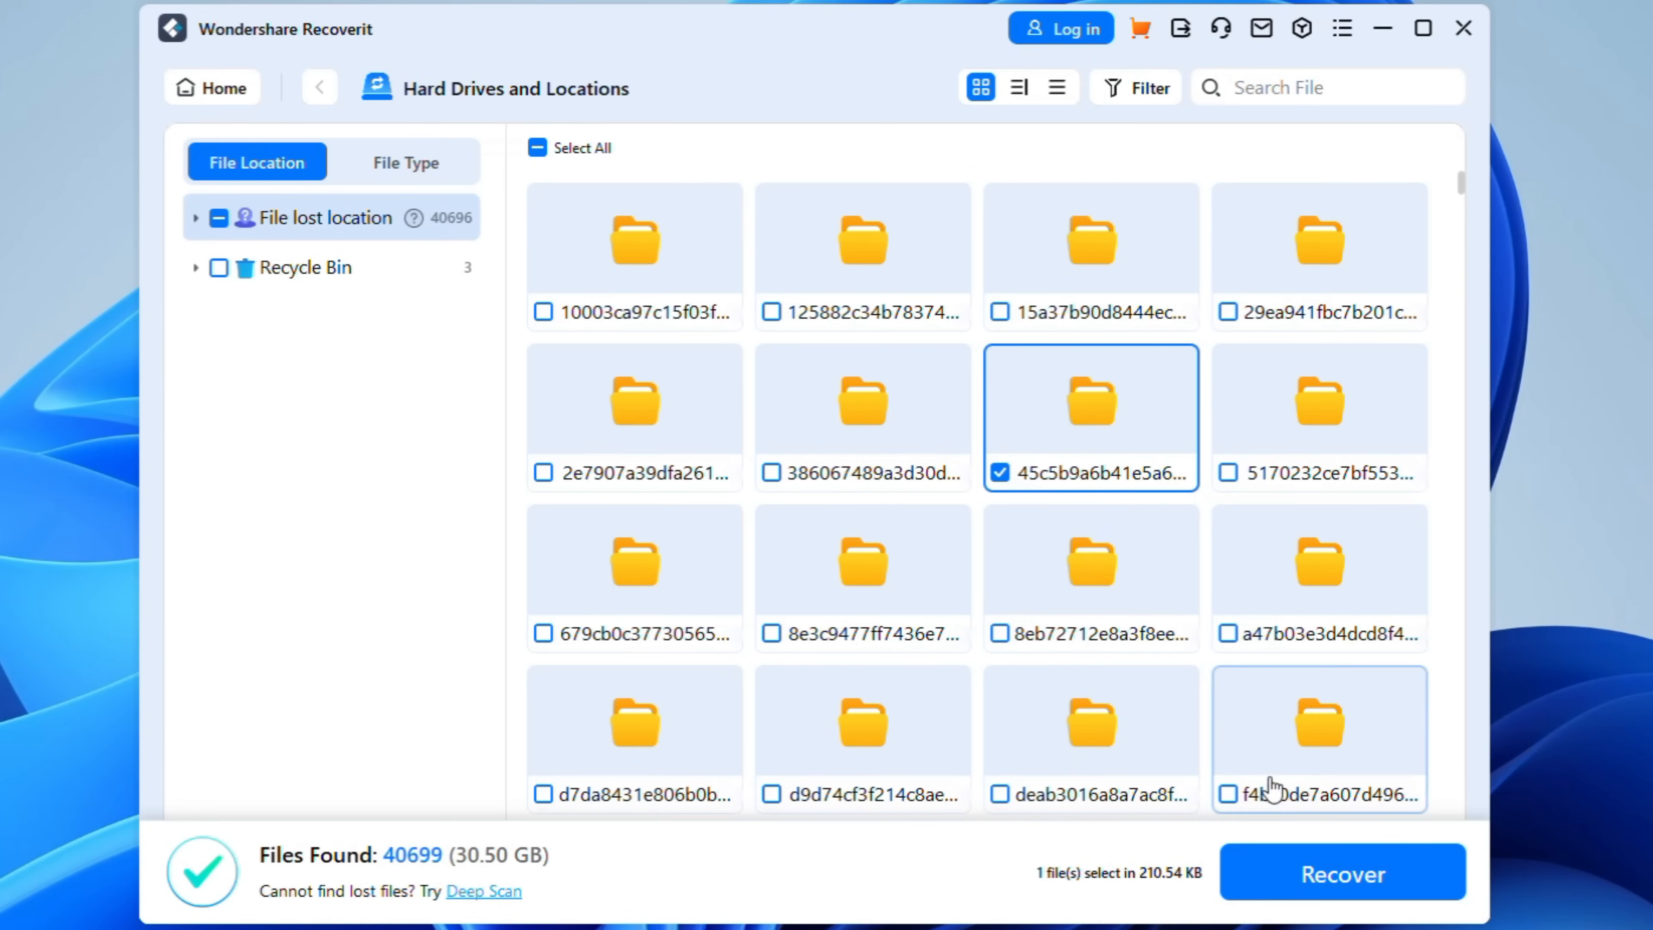